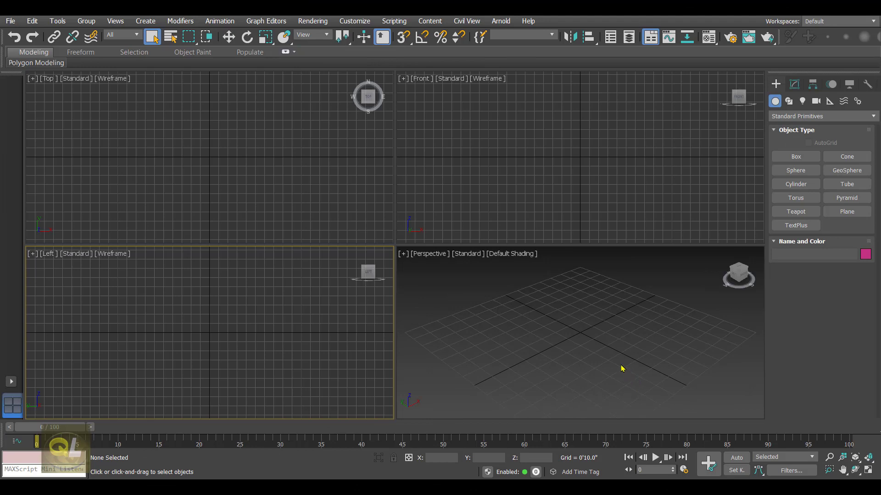
mouse_move(604, 361)
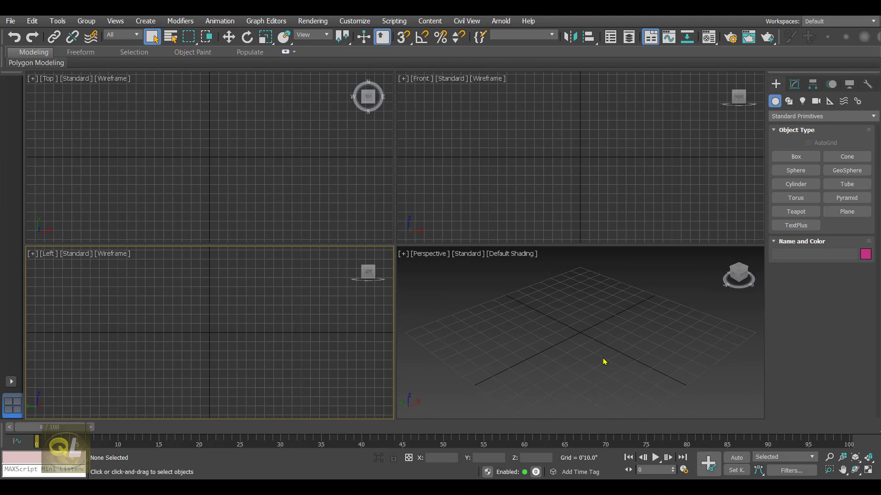
- Create a plane, convert it to an editable poly and enter Edge sub-object mode
click(846, 211)
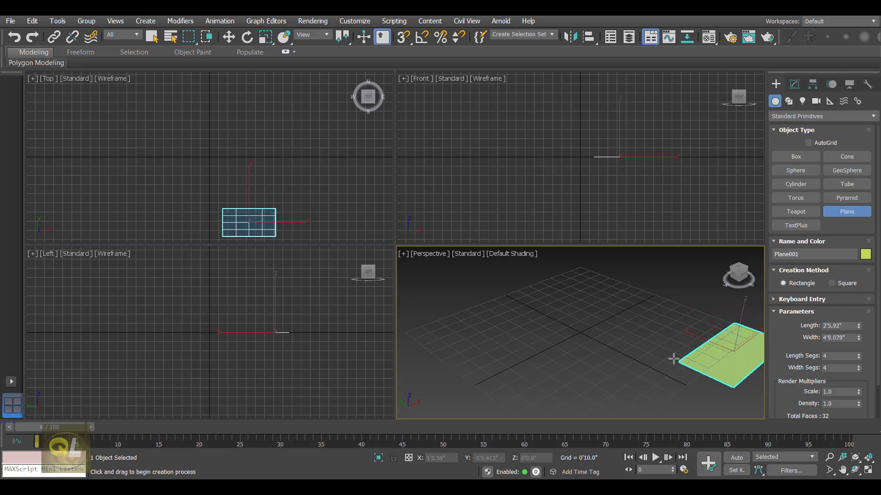
key(alt+w)
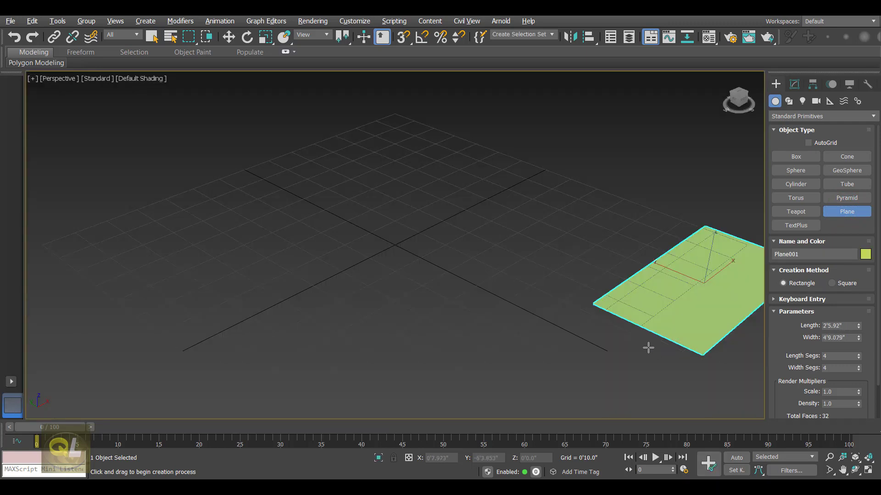
click(228, 37)
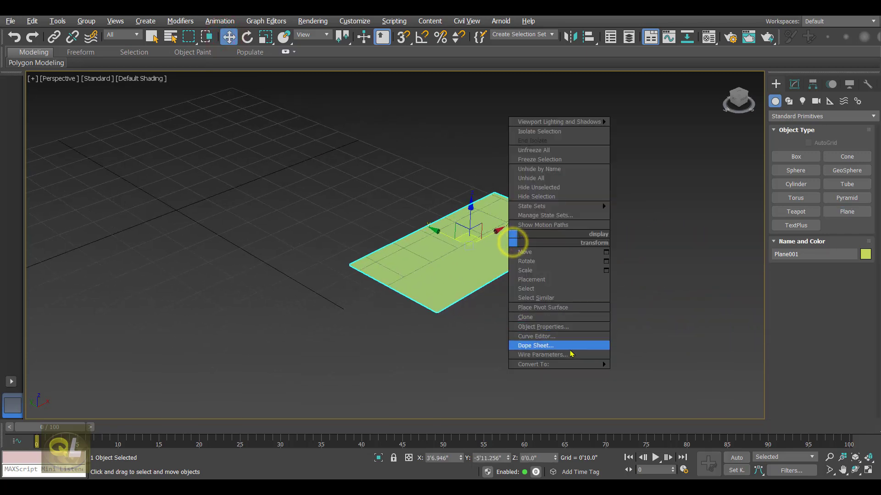
mouse_move(532, 365)
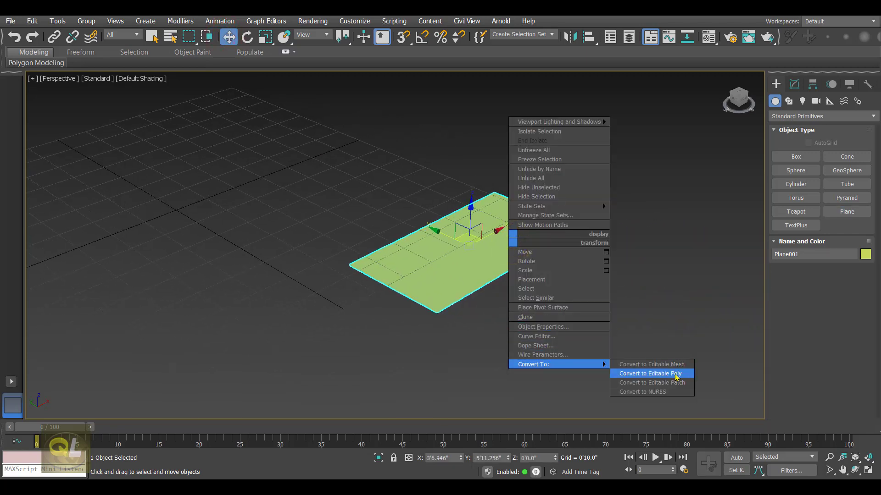
click(650, 373)
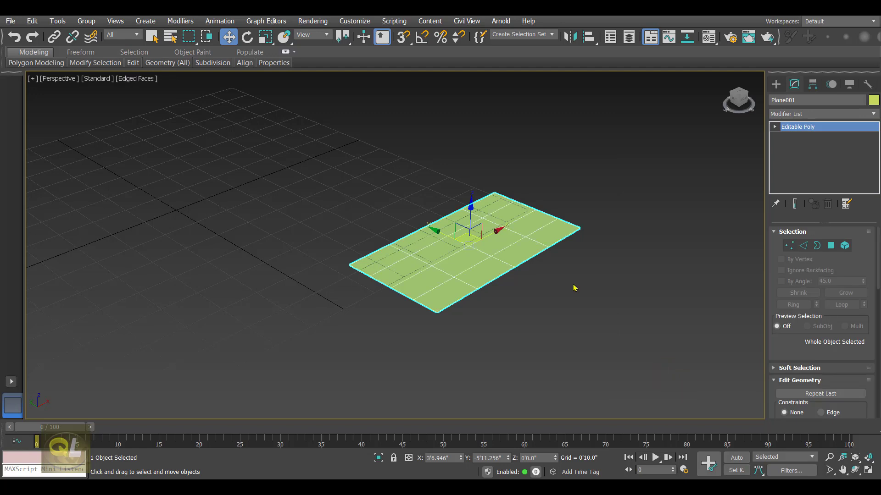
click(803, 246)
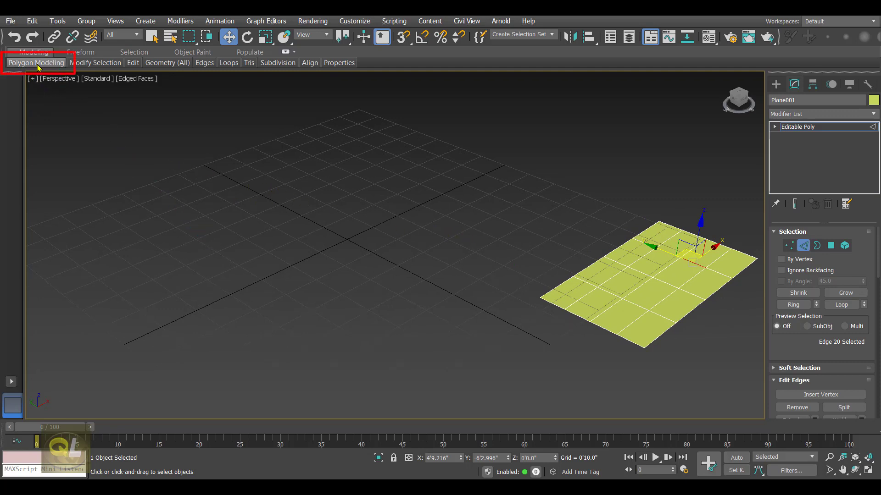
- Launch Generate Topology from Polygon Modeling and add a 26-segment test plane
click(36, 62)
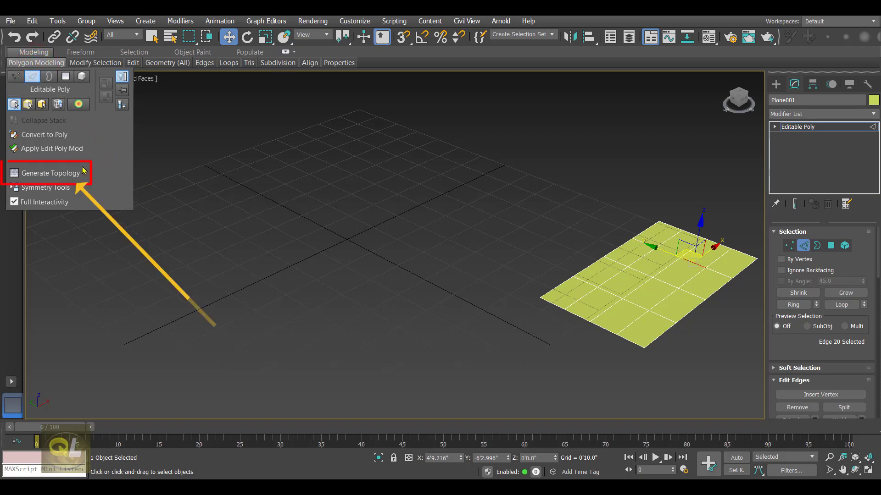
click(48, 173)
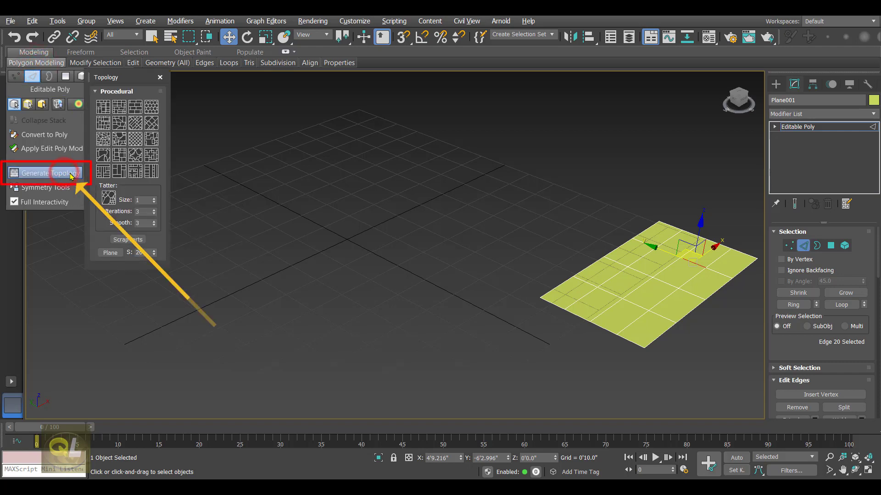
click(35, 174)
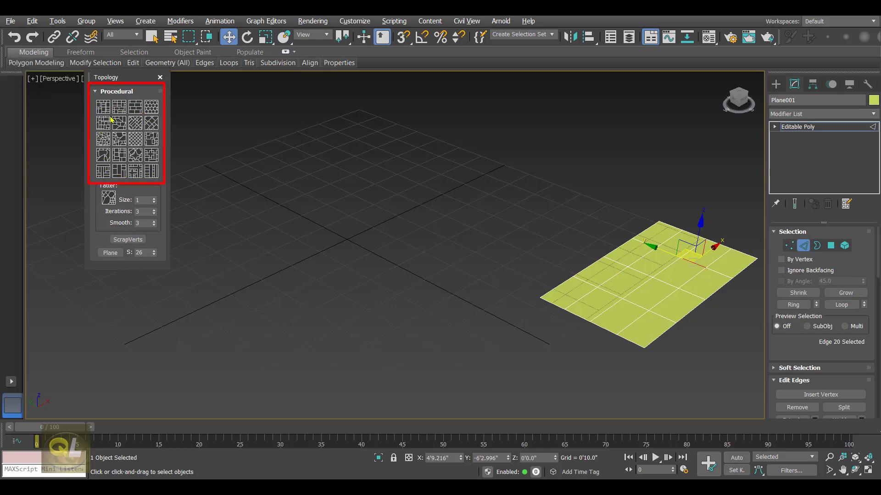
mouse_move(135, 106)
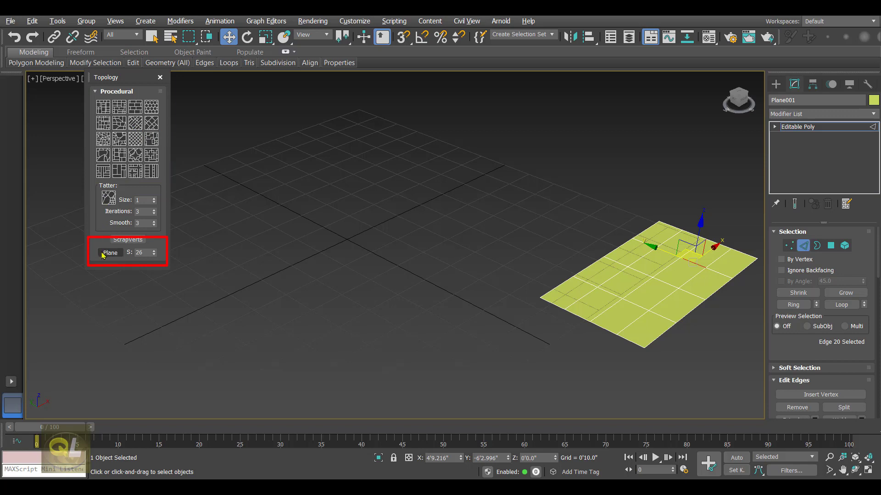
mouse_move(110, 253)
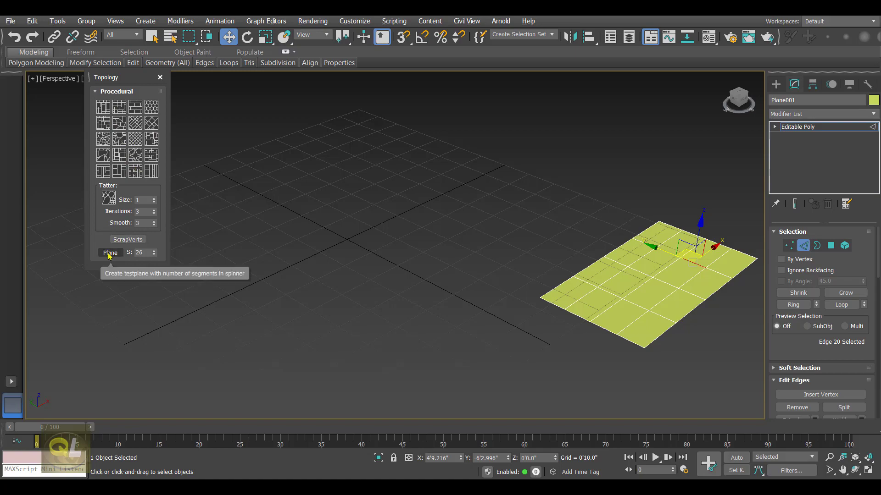
click(110, 253)
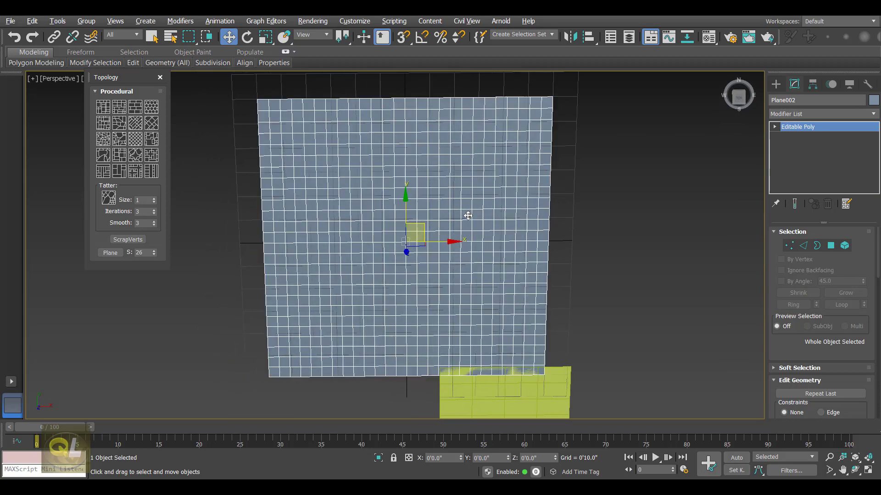
- Regenerate the test plane's edge grid into a diagonal diamond lattice and reselect its edges
click(803, 246)
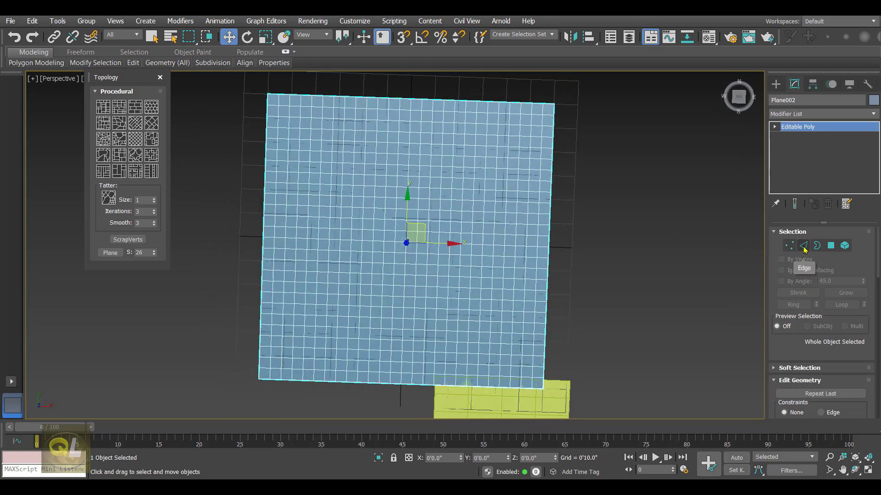
click(803, 246)
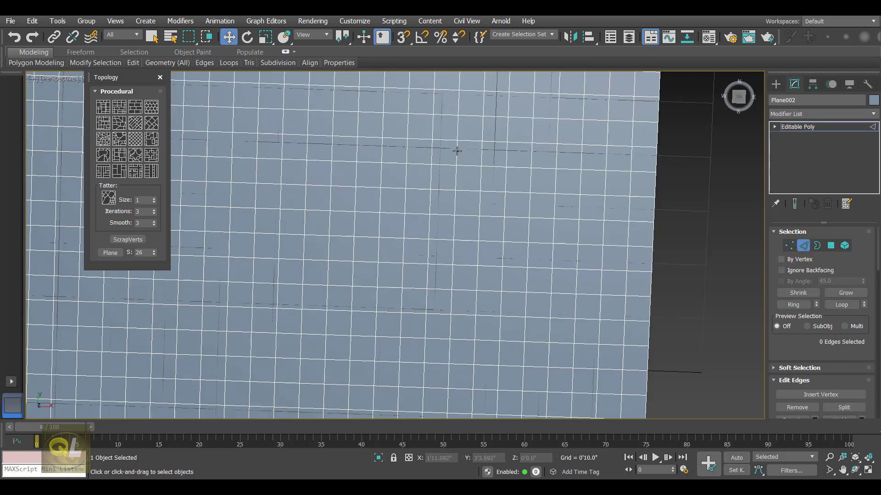
click(459, 148)
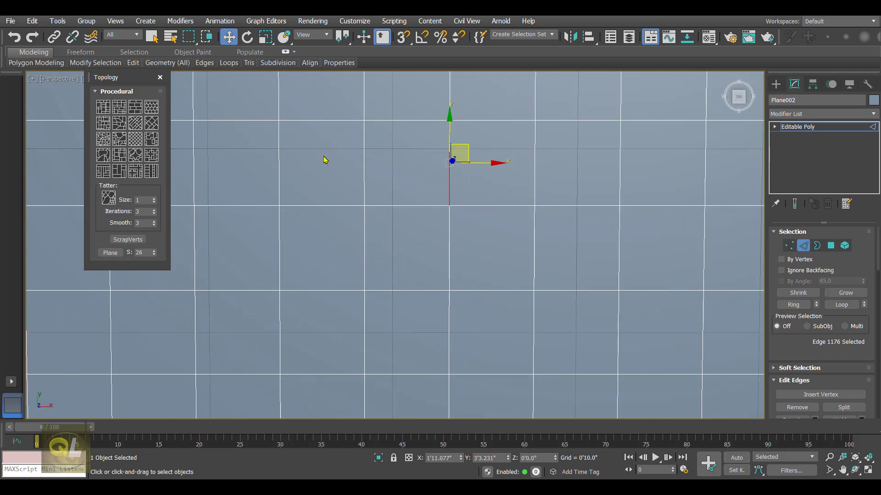
mouse_move(134, 106)
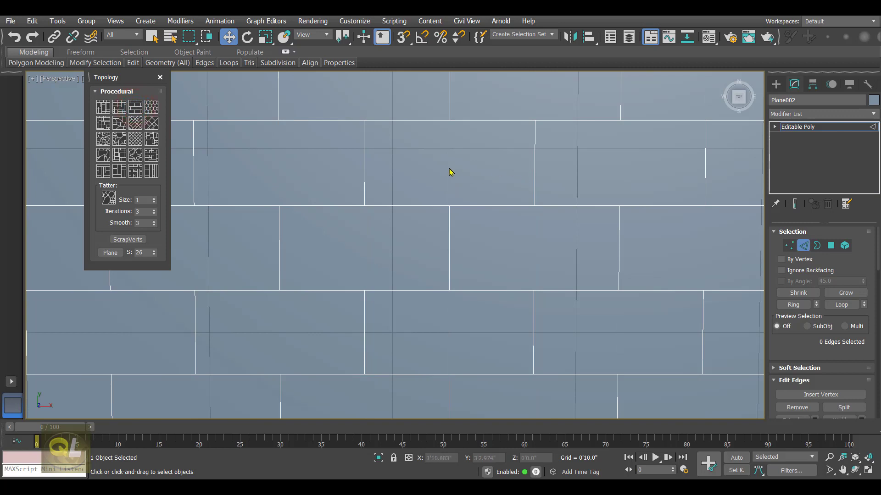
mouse_move(433, 169)
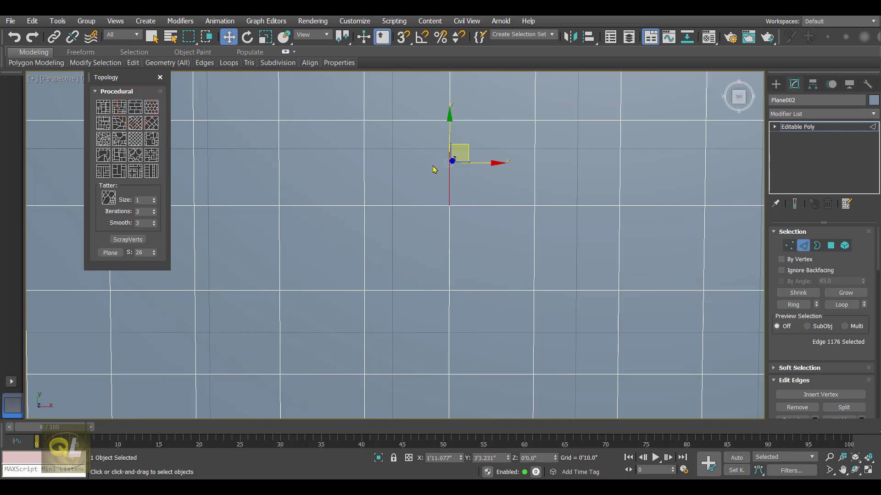
mouse_move(392, 207)
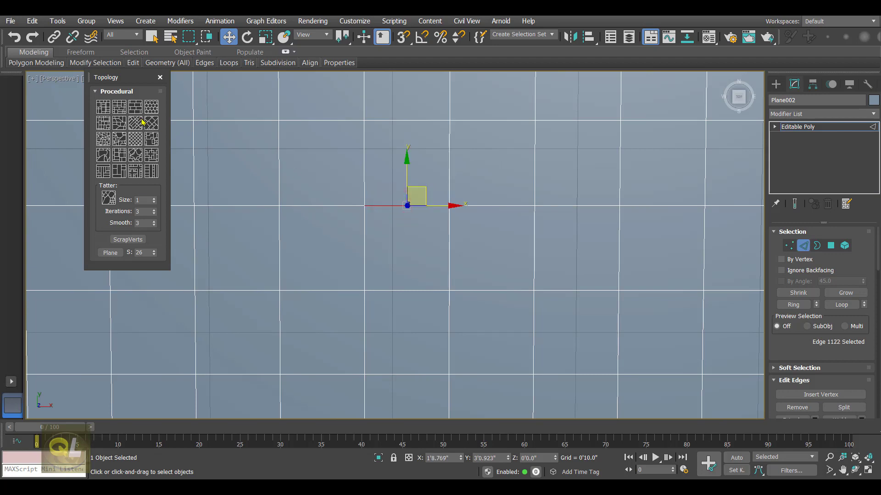
click(135, 107)
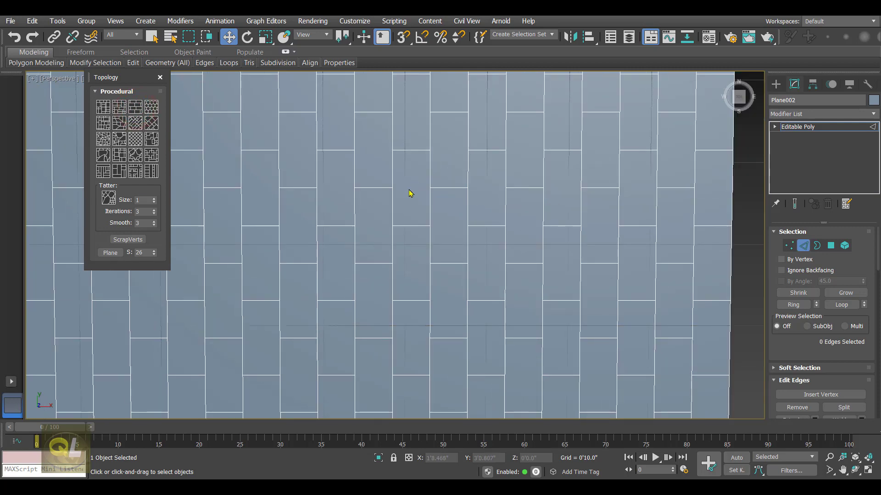
click(411, 187)
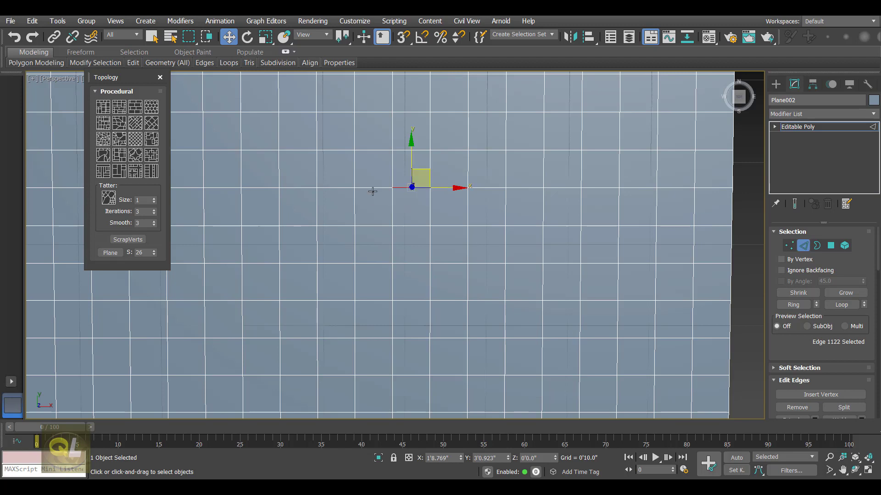
mouse_move(292, 180)
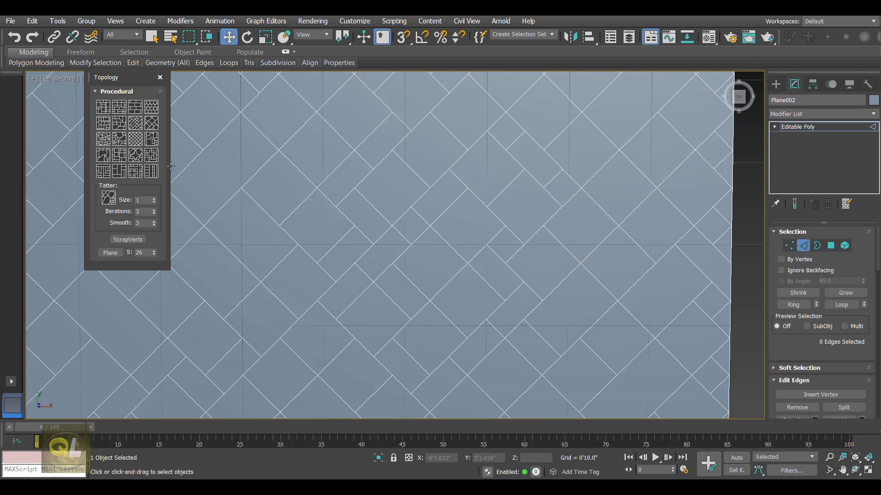
mouse_move(134, 154)
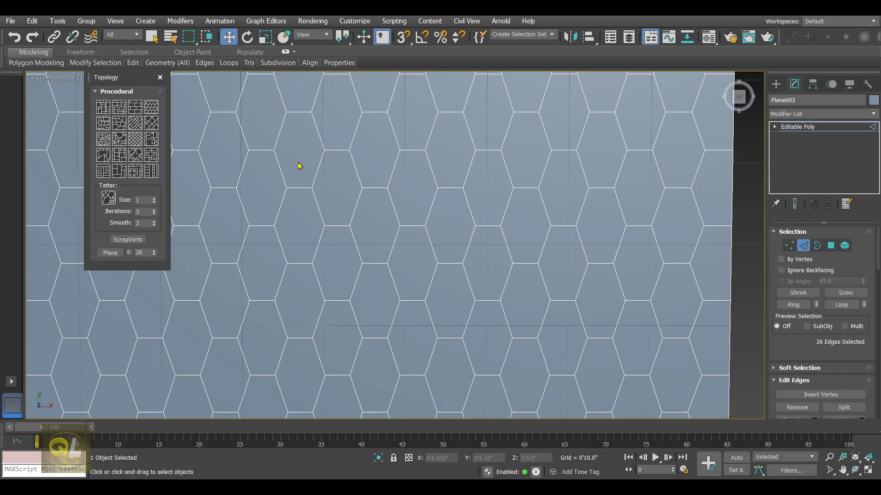
mouse_move(115, 189)
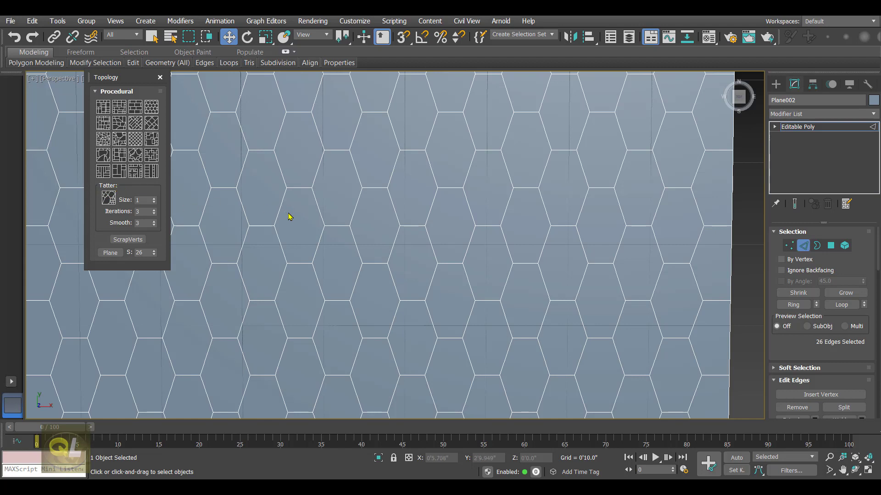
- Apply the hexagon topology pattern so the plane becomes a honeycomb of faces
click(109, 197)
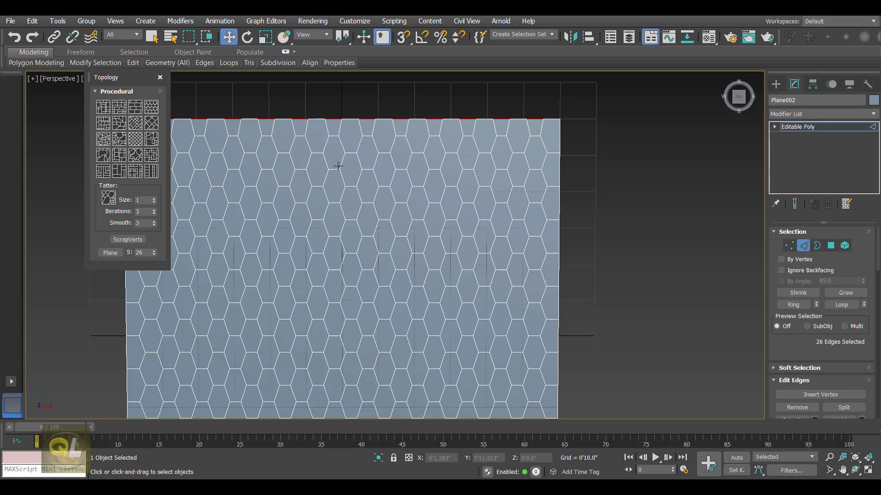
mouse_move(272, 200)
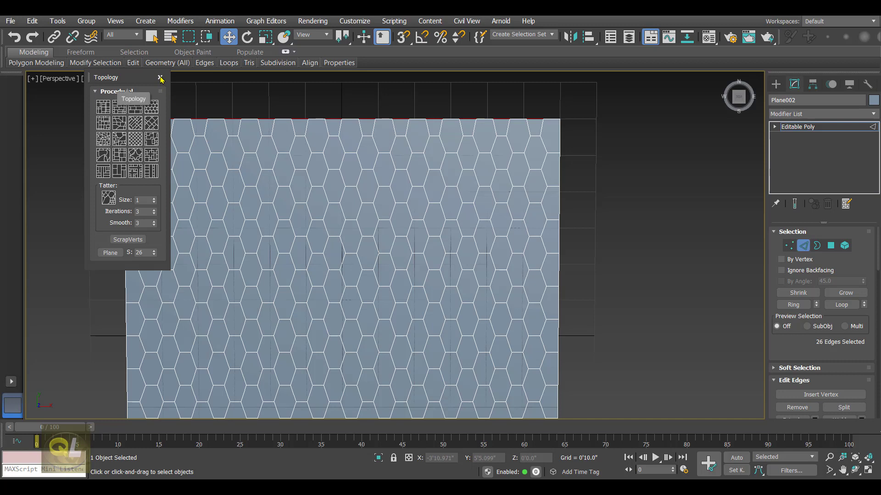
- Inset every hexagon face by a small amount, leaving a thin rim around each cell
click(159, 77)
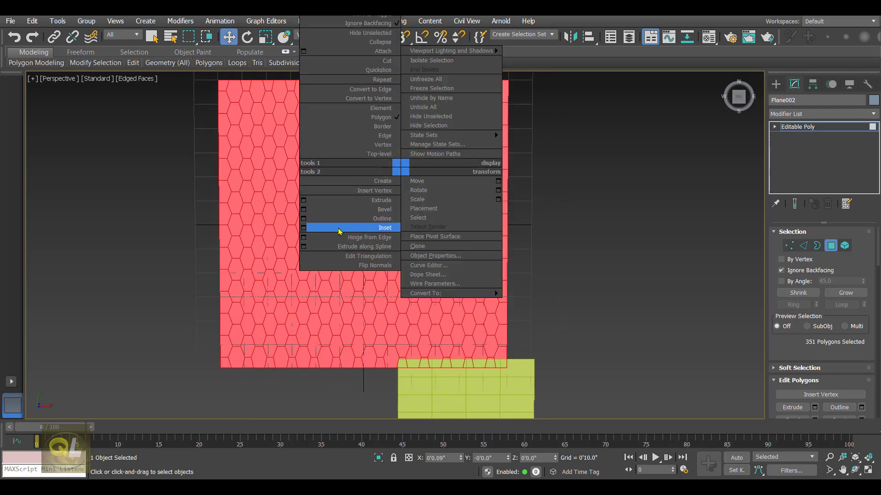
click(384, 228)
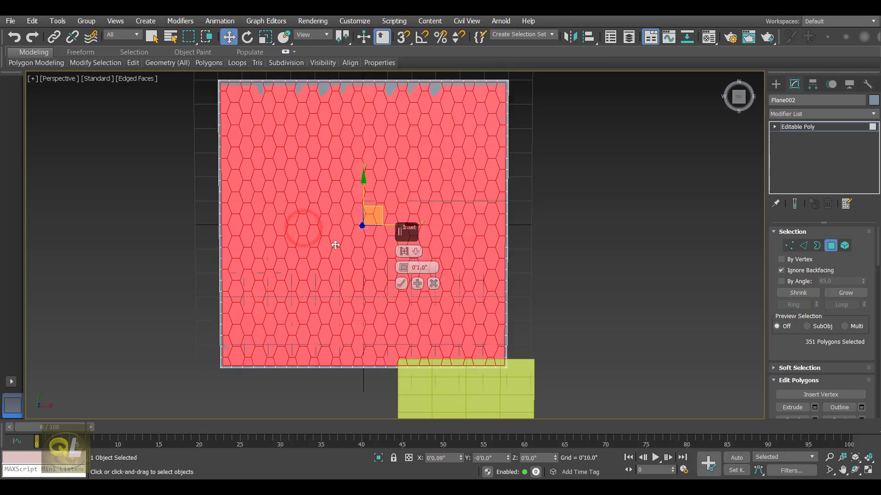
click(415, 251)
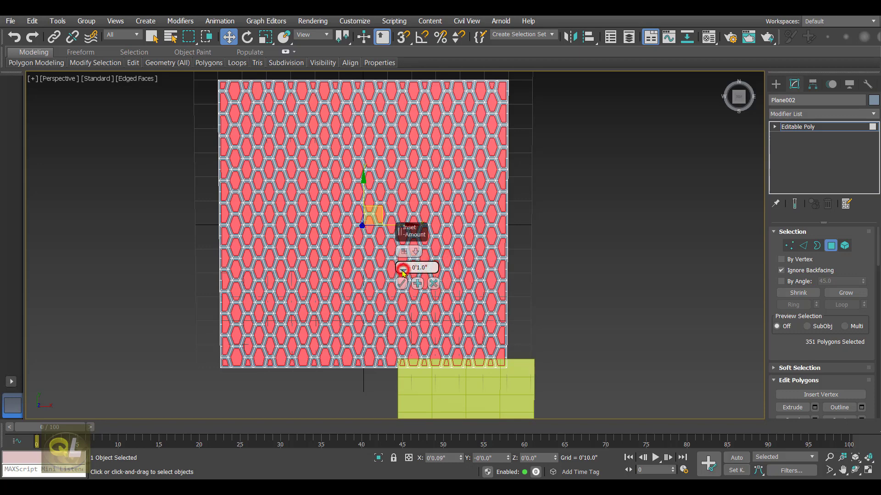
drag(403, 266, 402, 272)
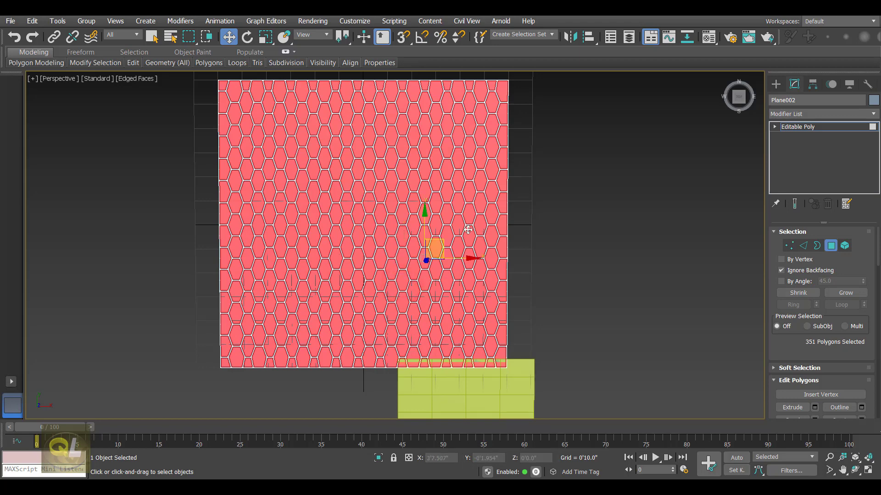
- Delete the inner hexagons and extrude the remaining rim faces into a thick lattice
click(468, 230)
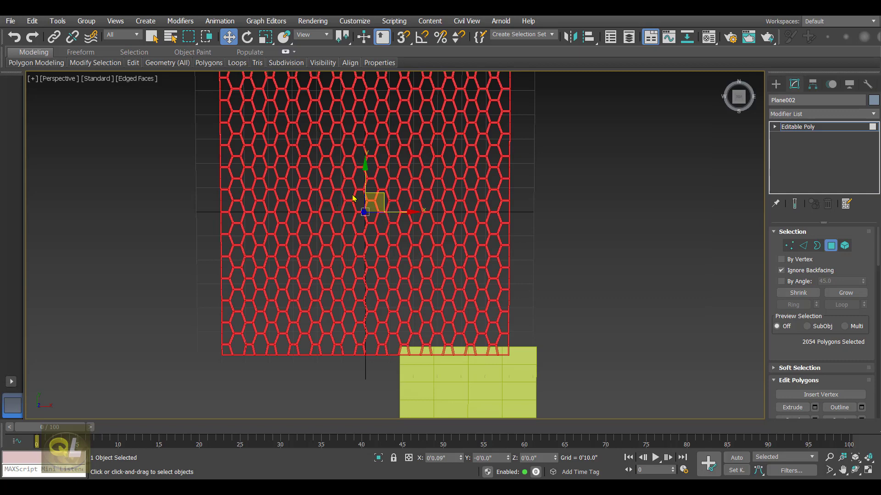
right_click(354, 198)
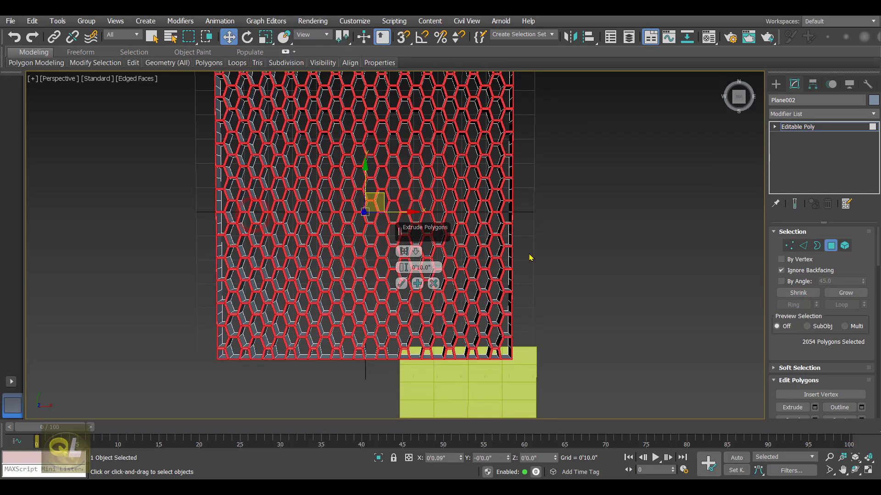
click(401, 283)
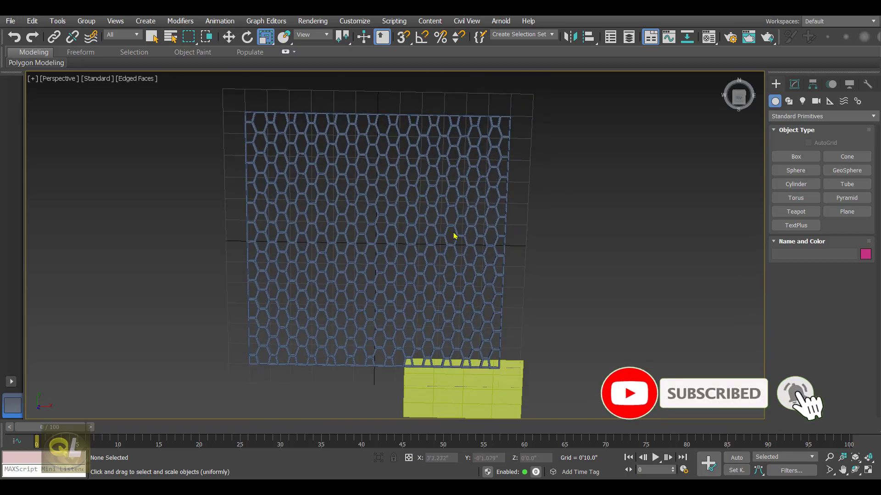
mouse_move(416, 232)
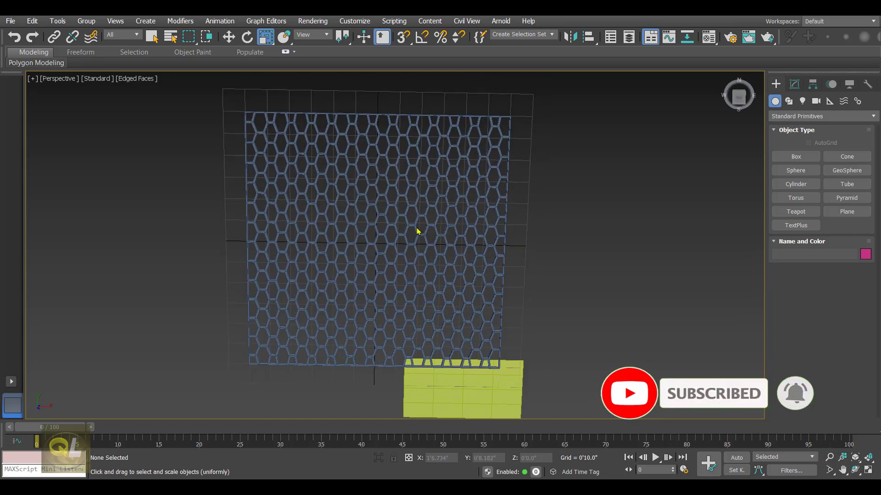